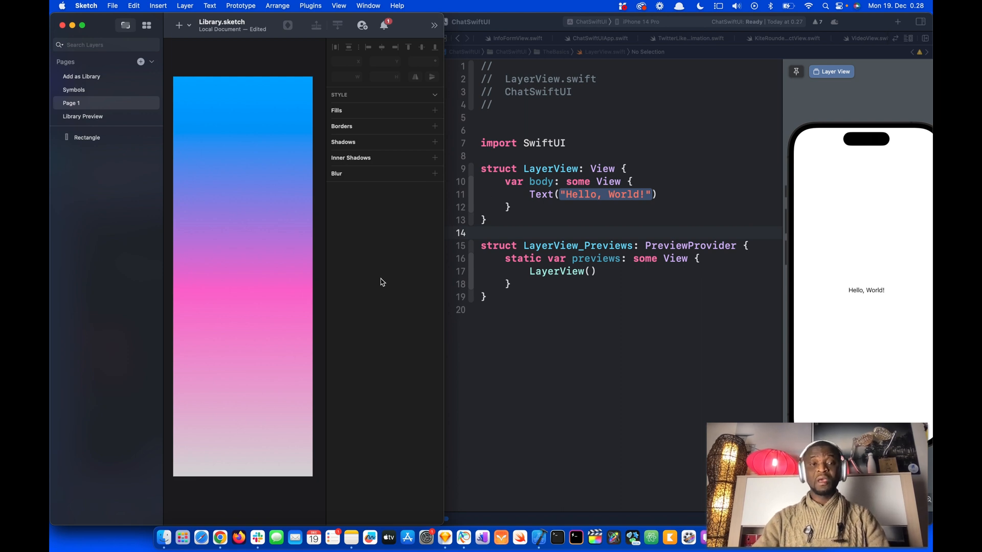
Select the blue-pink-grey gradient rectangle in Sketch and bring up its Copy CSS Attributes option
left_click(260, 172)
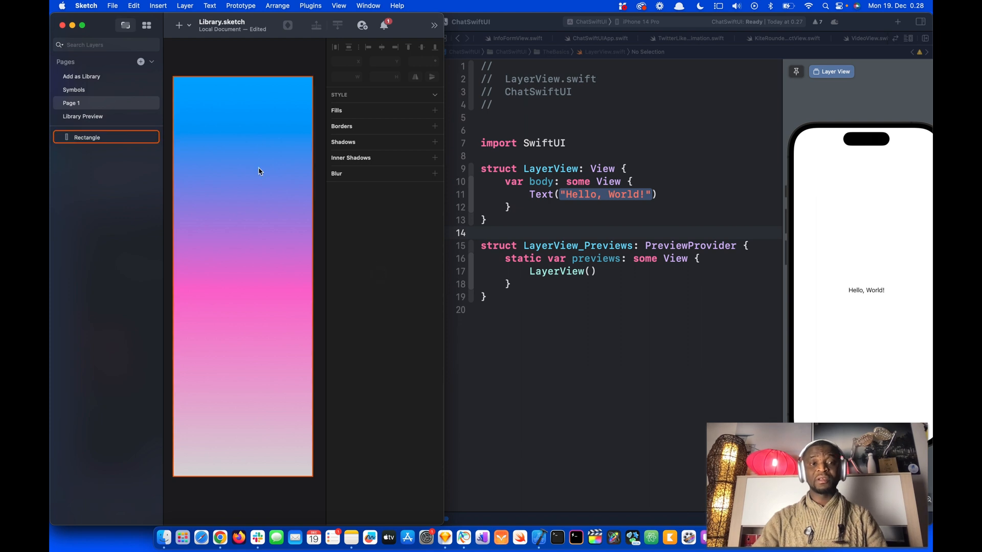
left_click(86, 137)
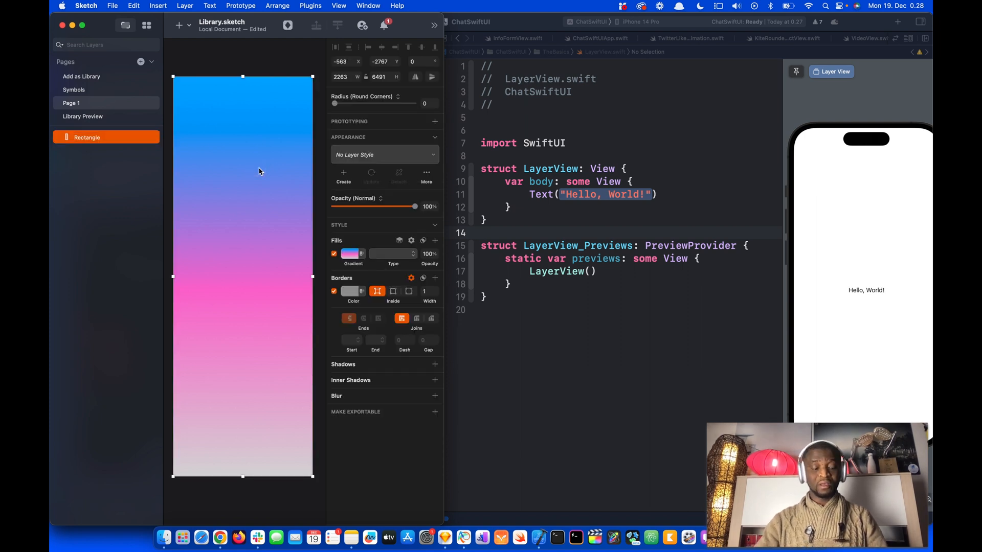
right_click(258, 172)
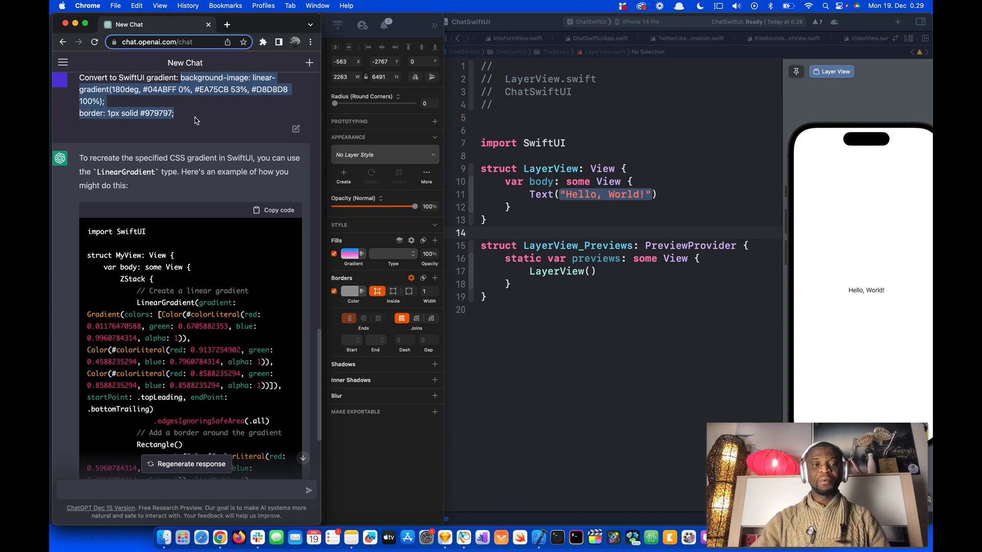
Review ChatGPT's SwiftUI MyView LinearGradient answer and copy its code
scroll("down", 3)
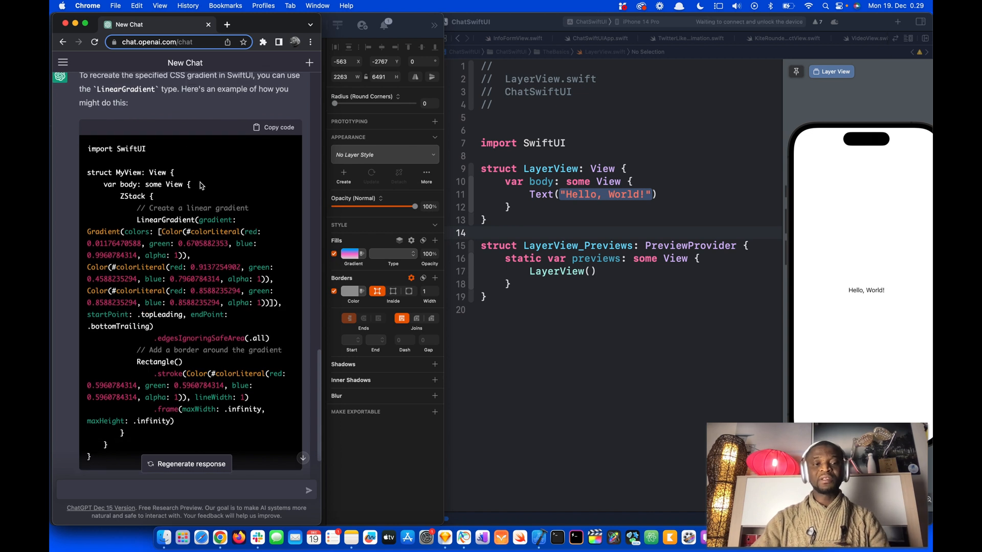
mouse_move(196, 174)
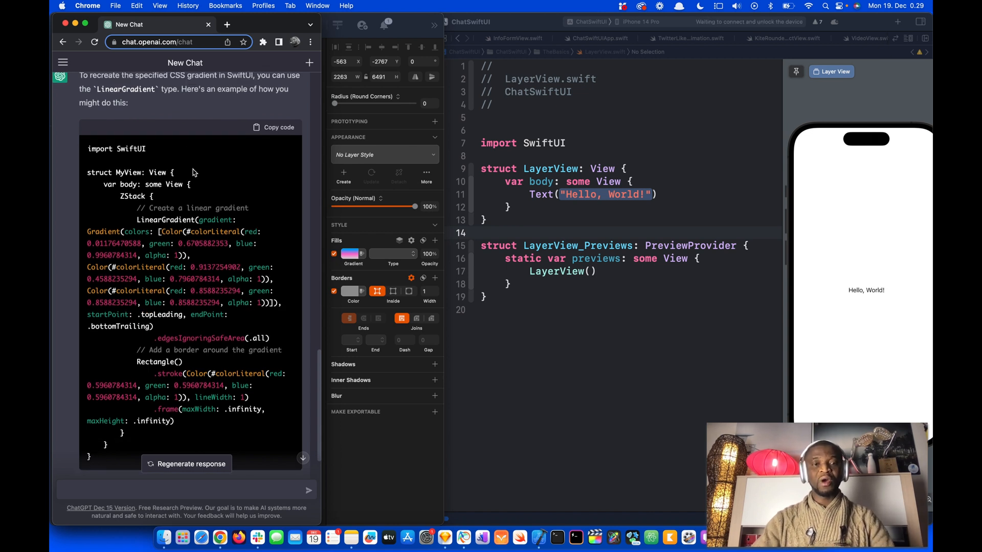
scroll("down", 3)
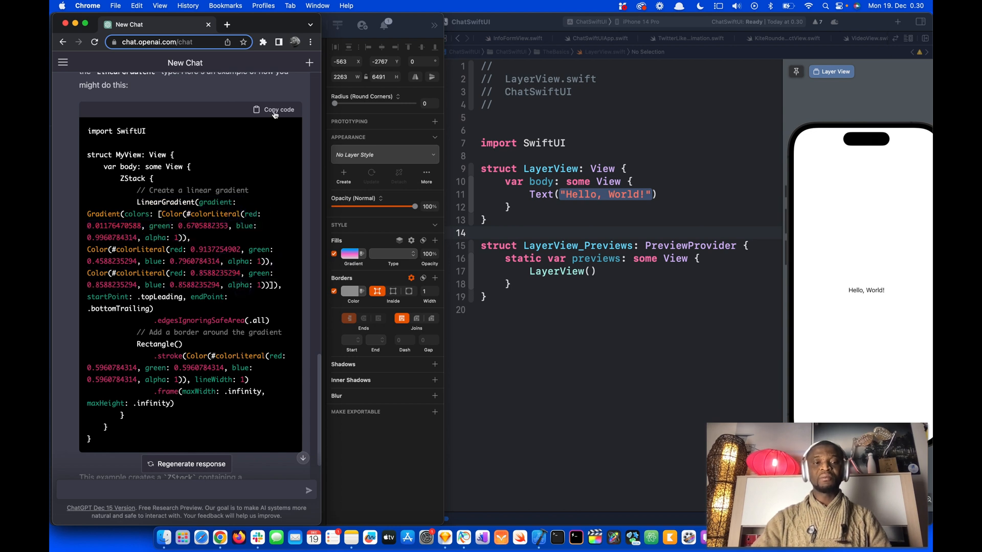
left_click(274, 109)
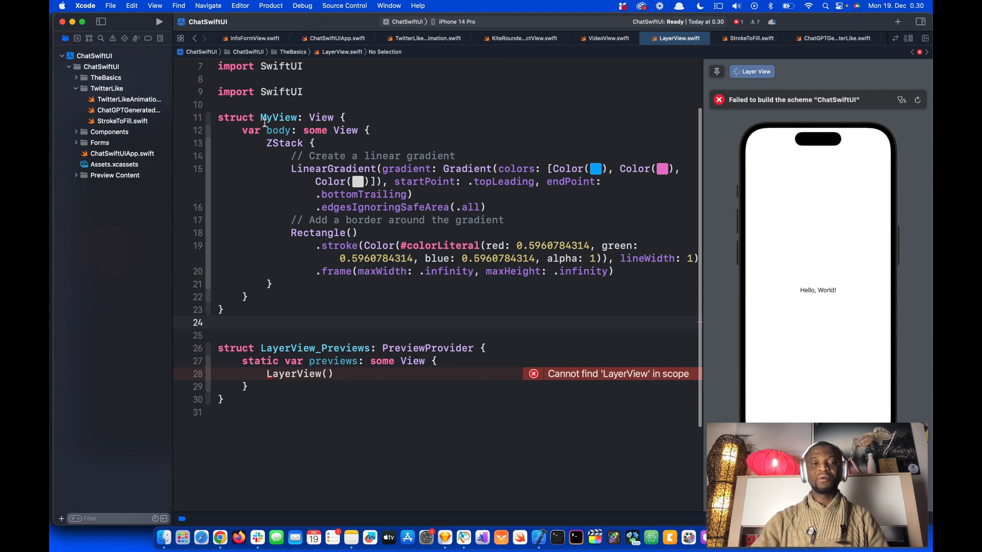
Select the MyView struct name in the pasted LayerView.swift code
double_click(278, 117)
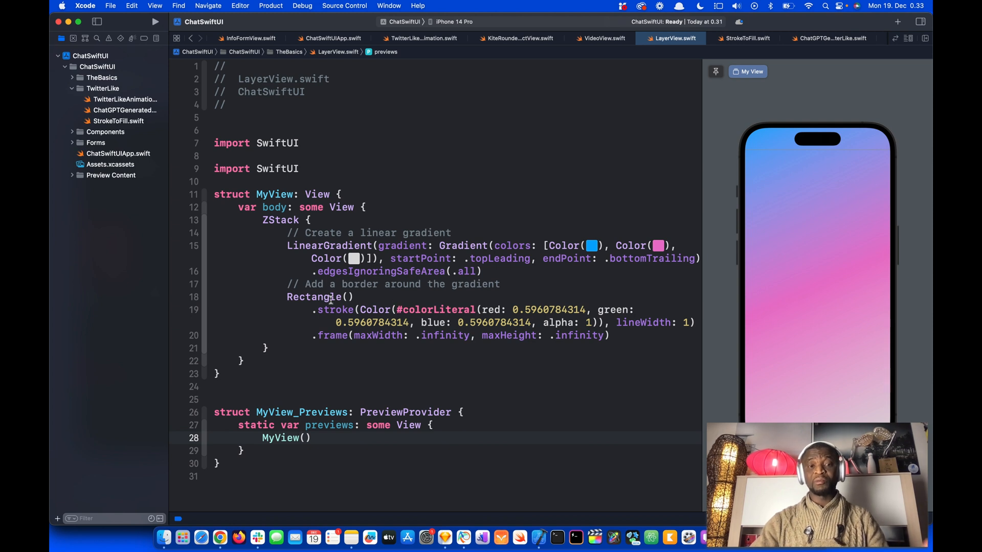
Select the Rectangle() stroke and frame lines in MyView for deletion
left_click_drag(287, 296, 598, 335)
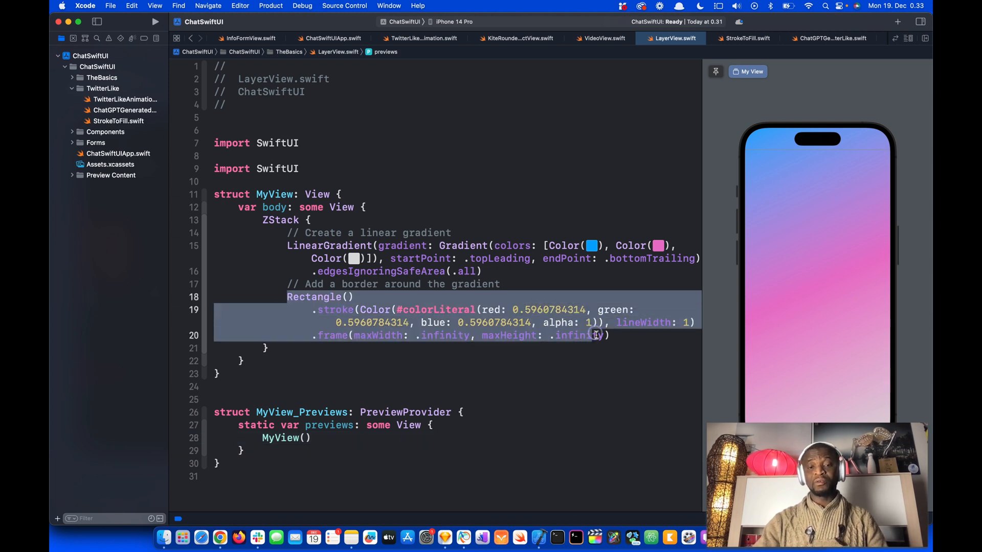